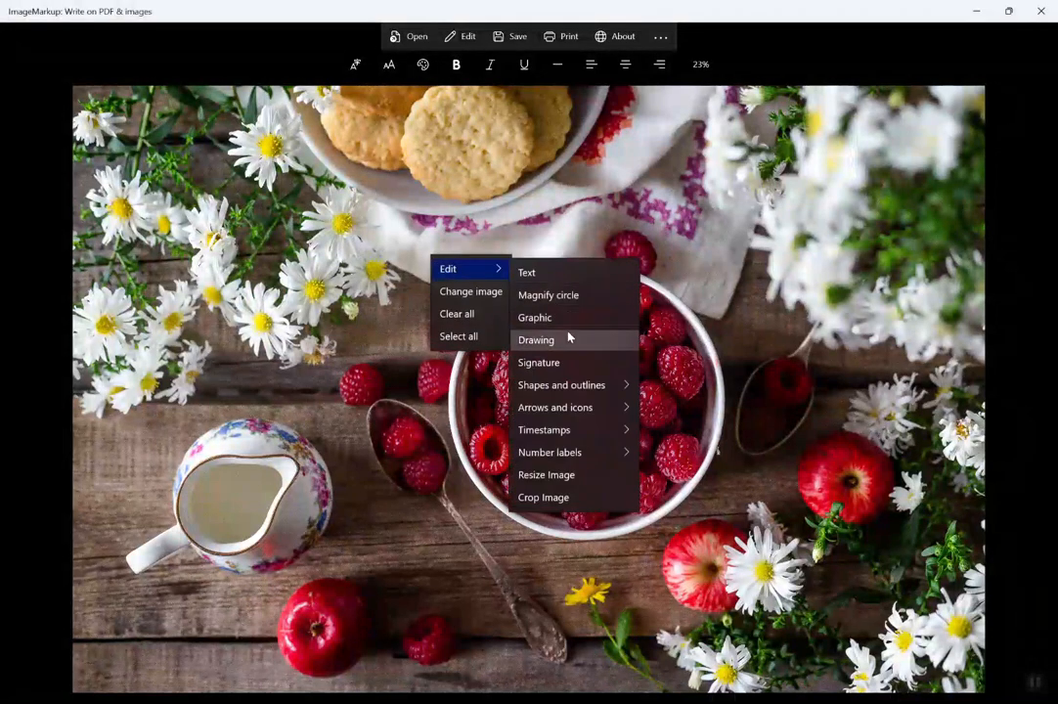
# - Insert an empty freehand drawing area onto the raspberry bowl photo via Edit > Drawing
pyautogui.click(536, 340)
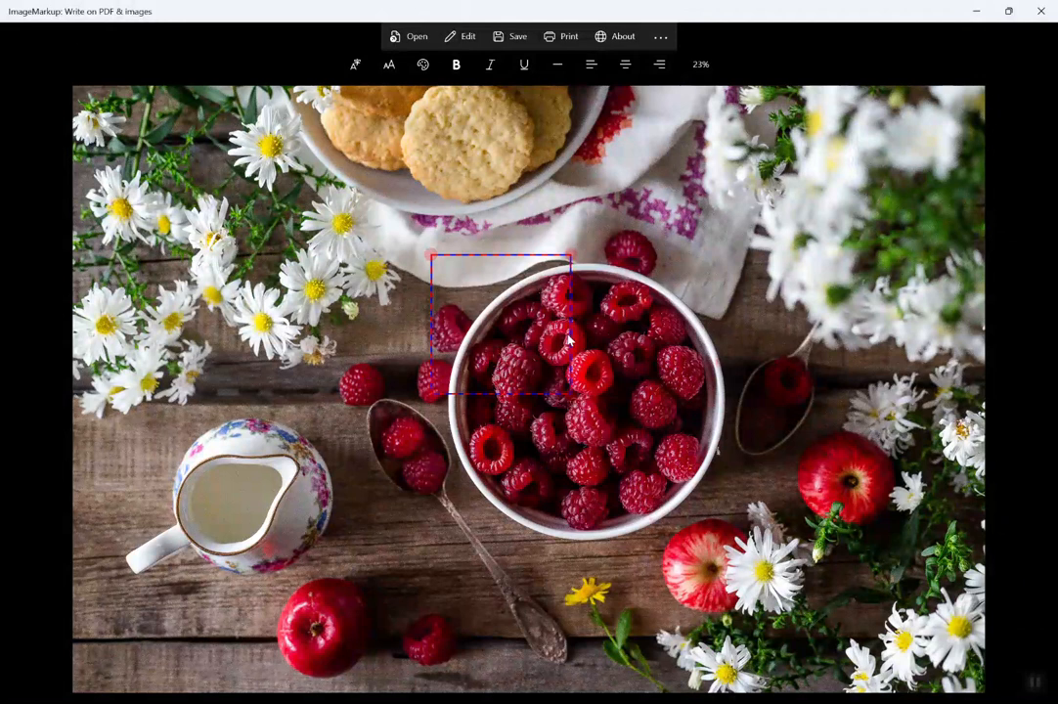
# - Stretch the drawing area's corner handles outward so it encloses the entire raspberry bowl
pyautogui.moveTo(572, 396); pyautogui.dragTo(772, 553)
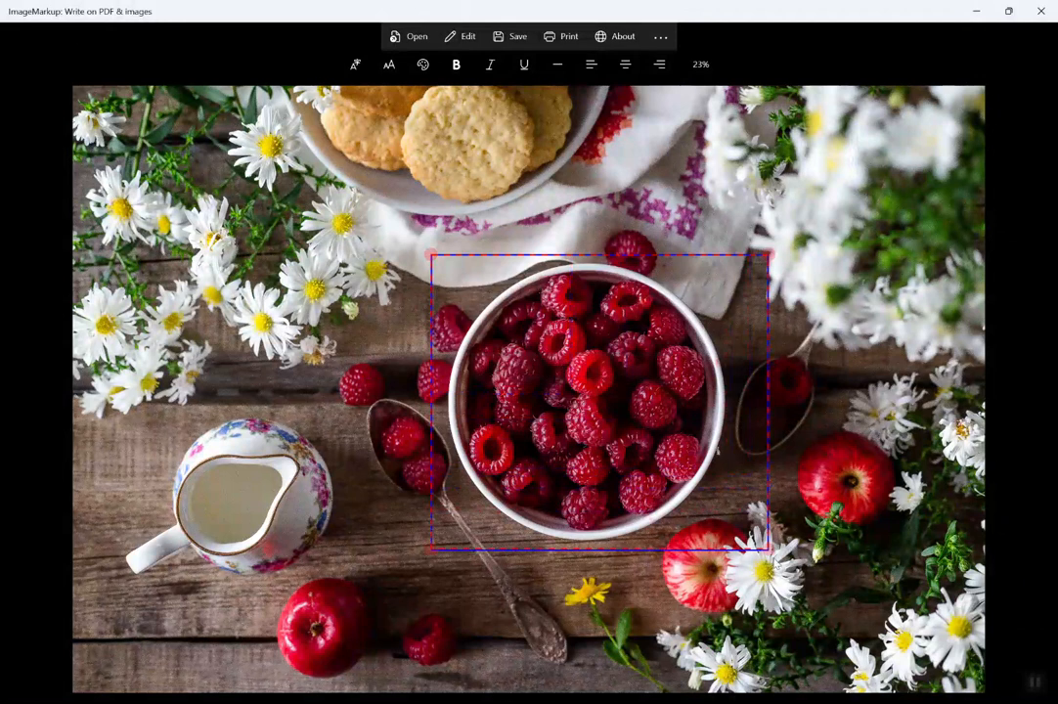
pyautogui.moveTo(770, 547); pyautogui.dragTo(744, 555)
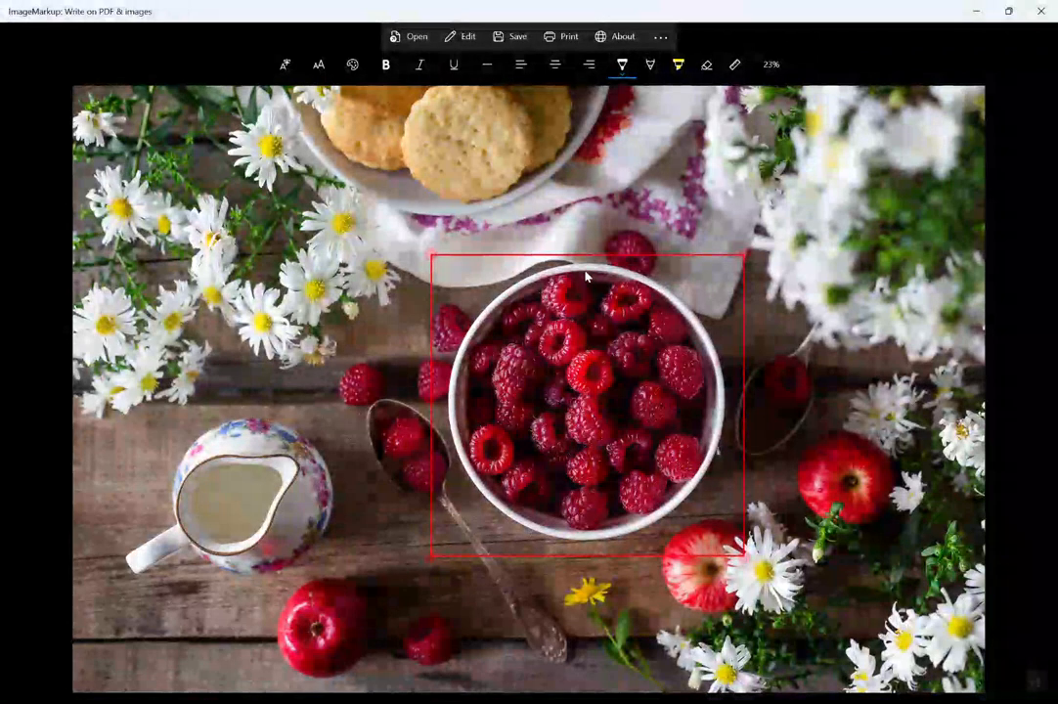
# - Sketch a white smiley face with the pen over the raspberries and preview it in the print dialog
pyautogui.click(622, 64)
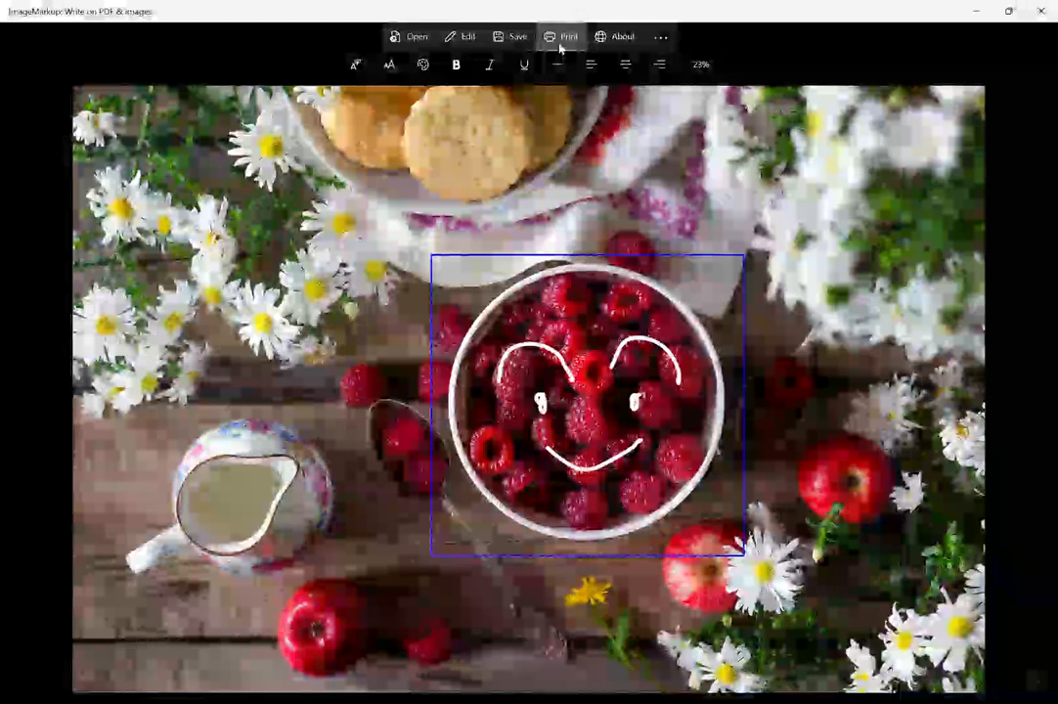
pyautogui.click(568, 36)
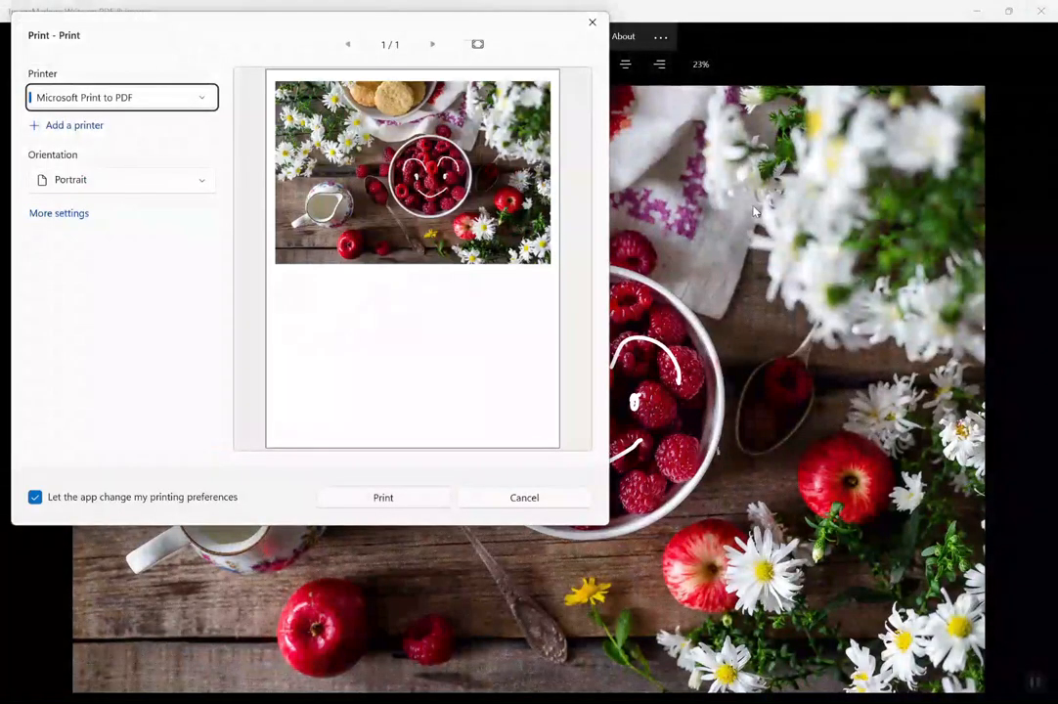
pyautogui.moveTo(570, 81)
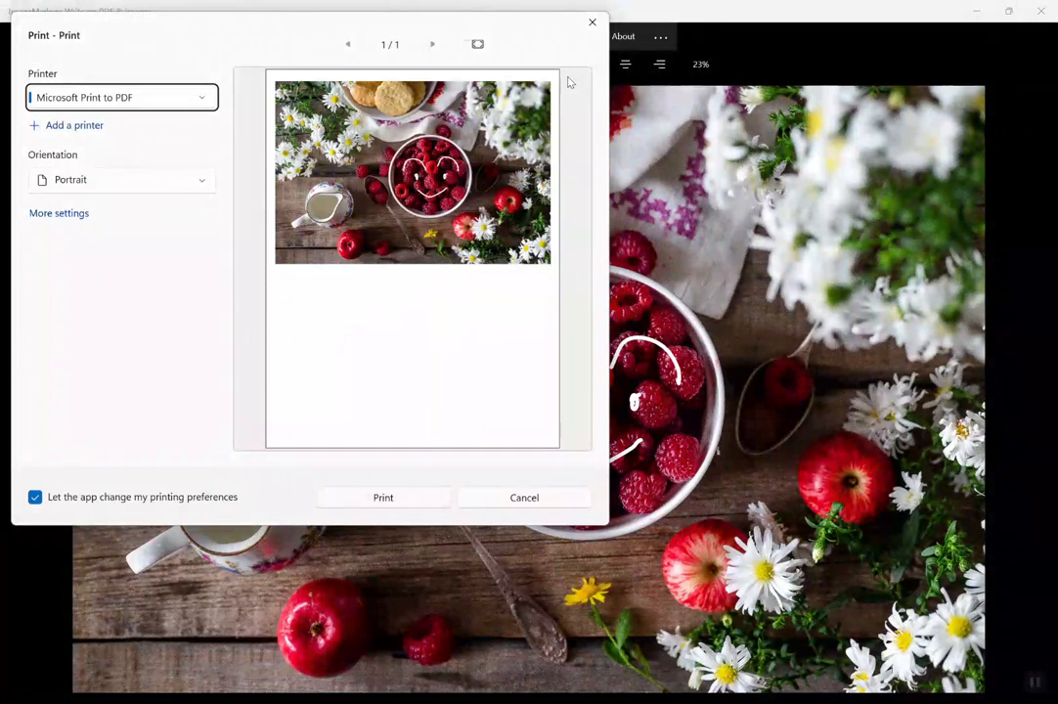
pyautogui.moveTo(593, 23)
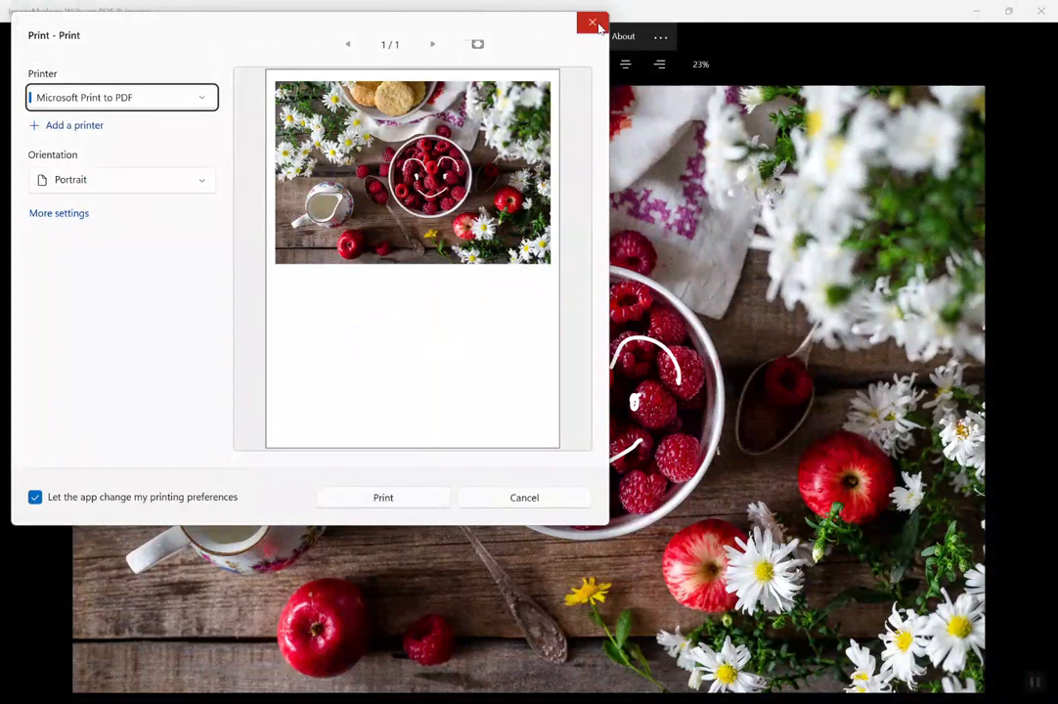